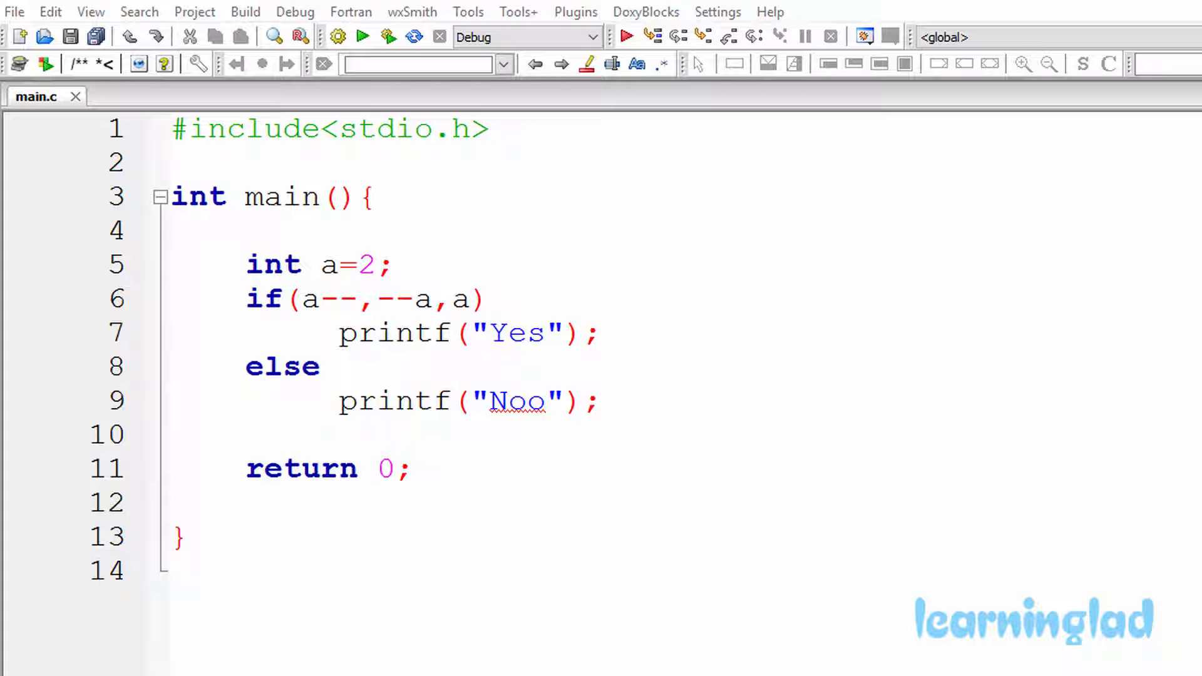
pyautogui.moveTo(634, 152)
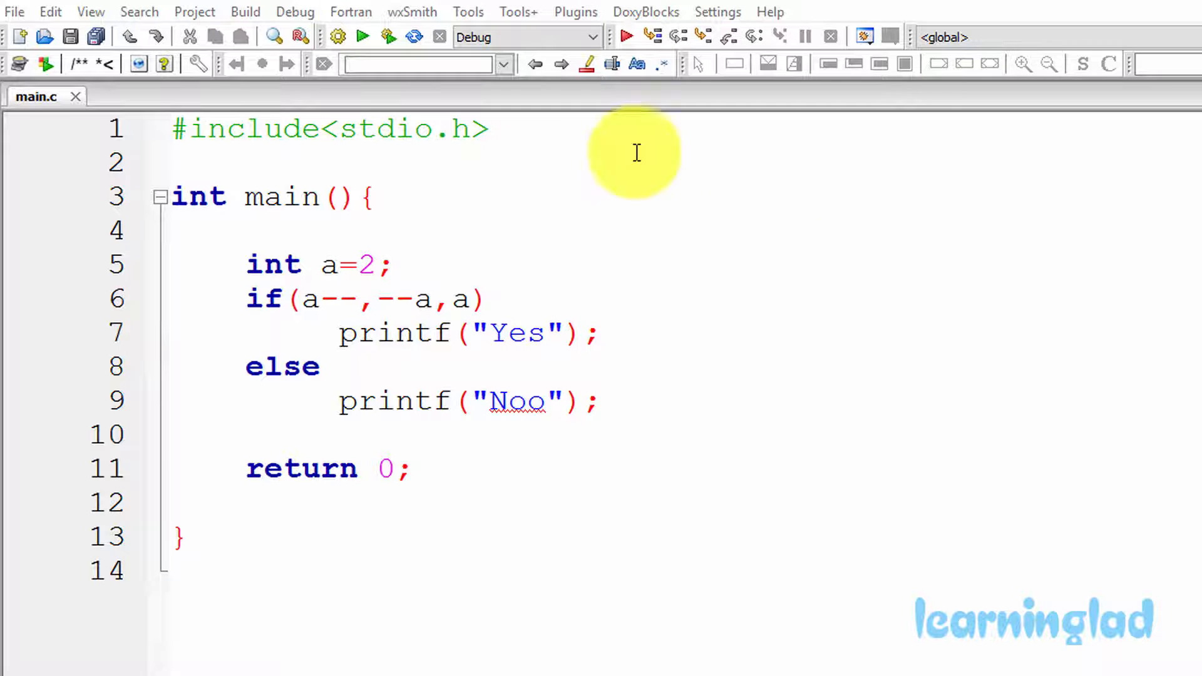
# Build and run main.c so the console prints Noo with process return 0.
pyautogui.click(388, 36)
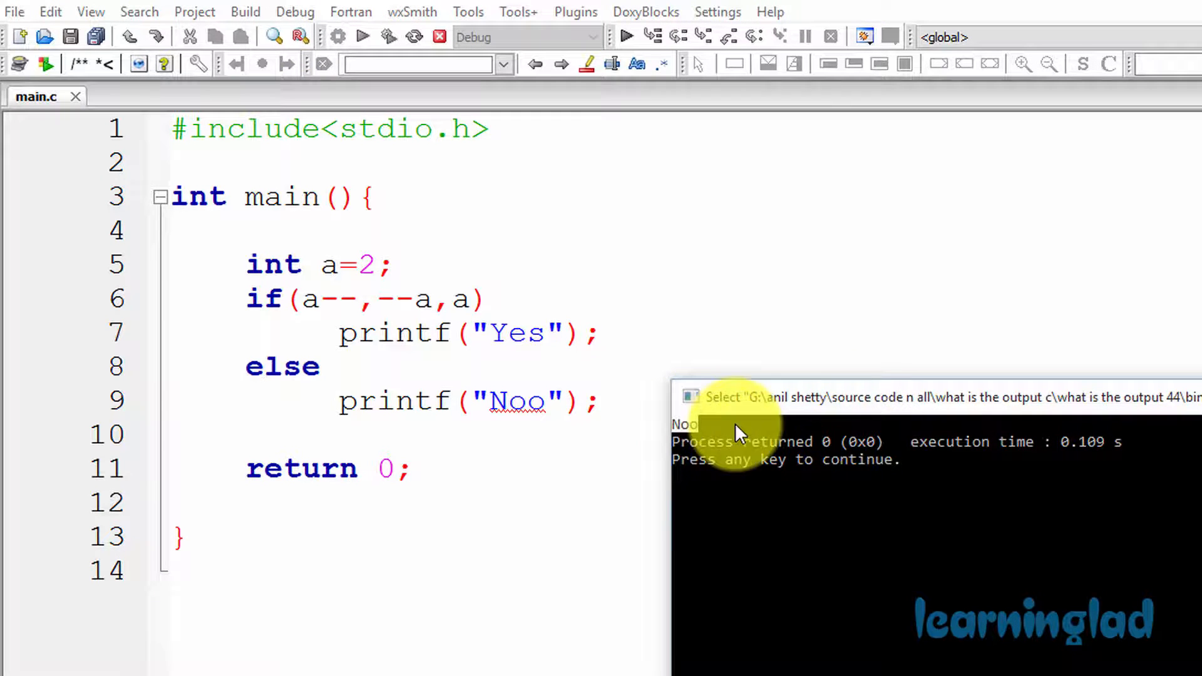
pyautogui.moveTo(874, 402)
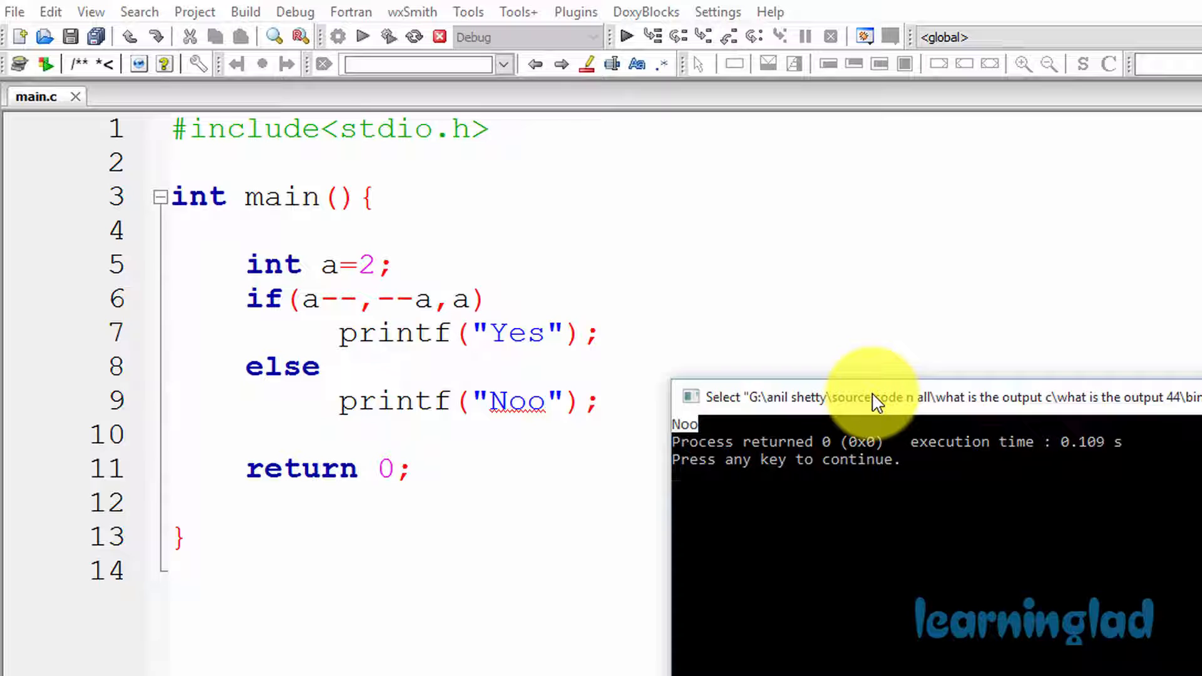
pyautogui.moveTo(559, 357)
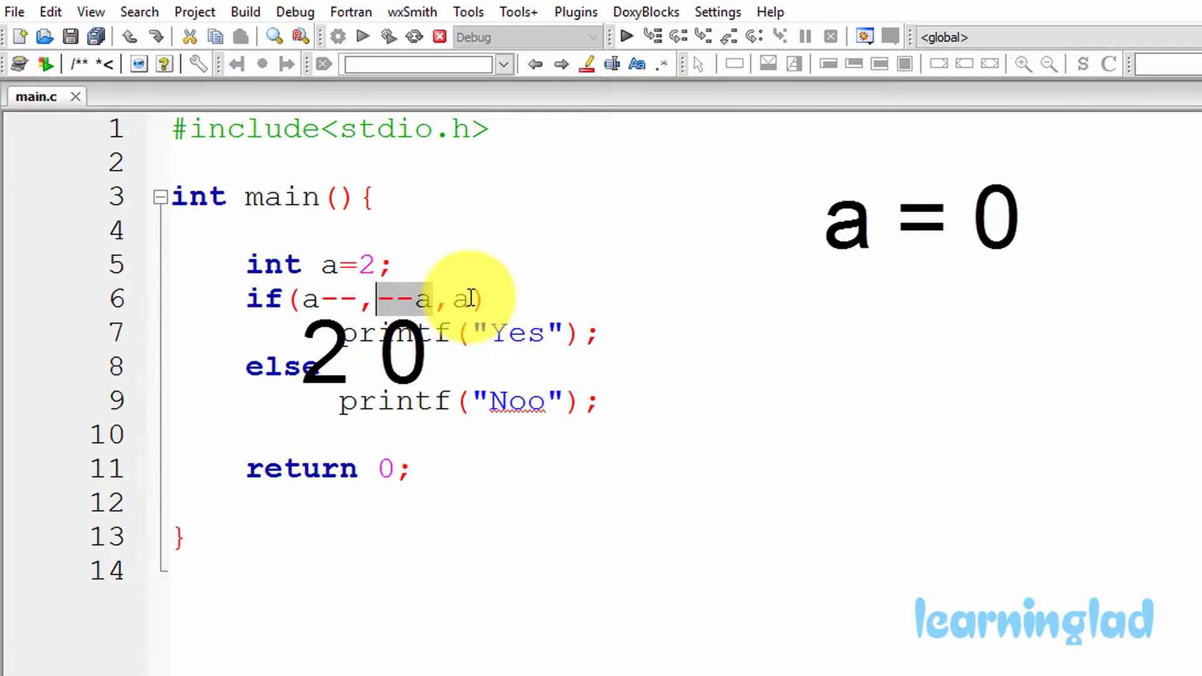
pyautogui.moveTo(467, 317)
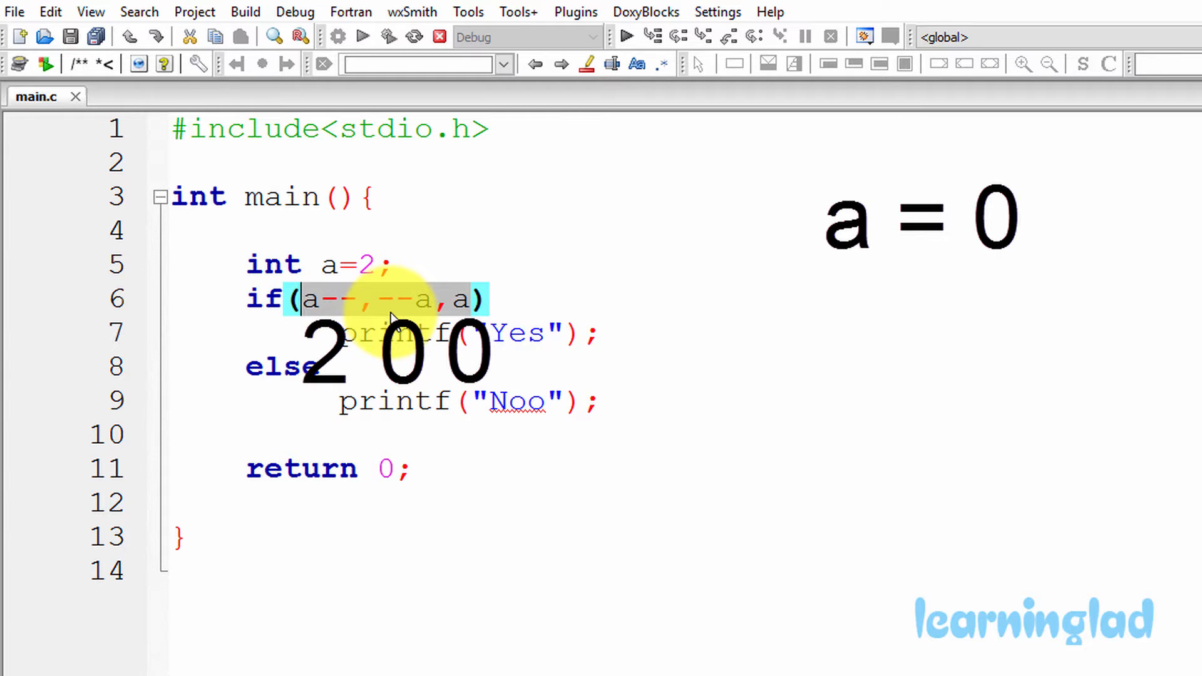
pyautogui.moveTo(245, 368)
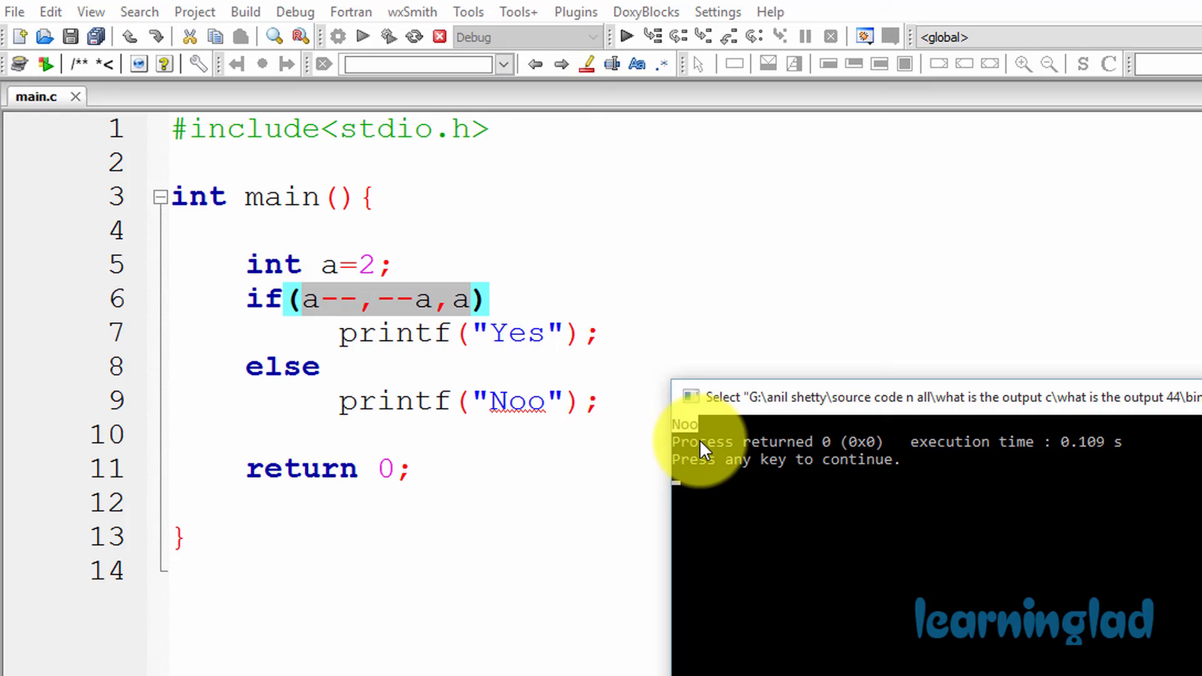
pyautogui.moveTo(774, 421)
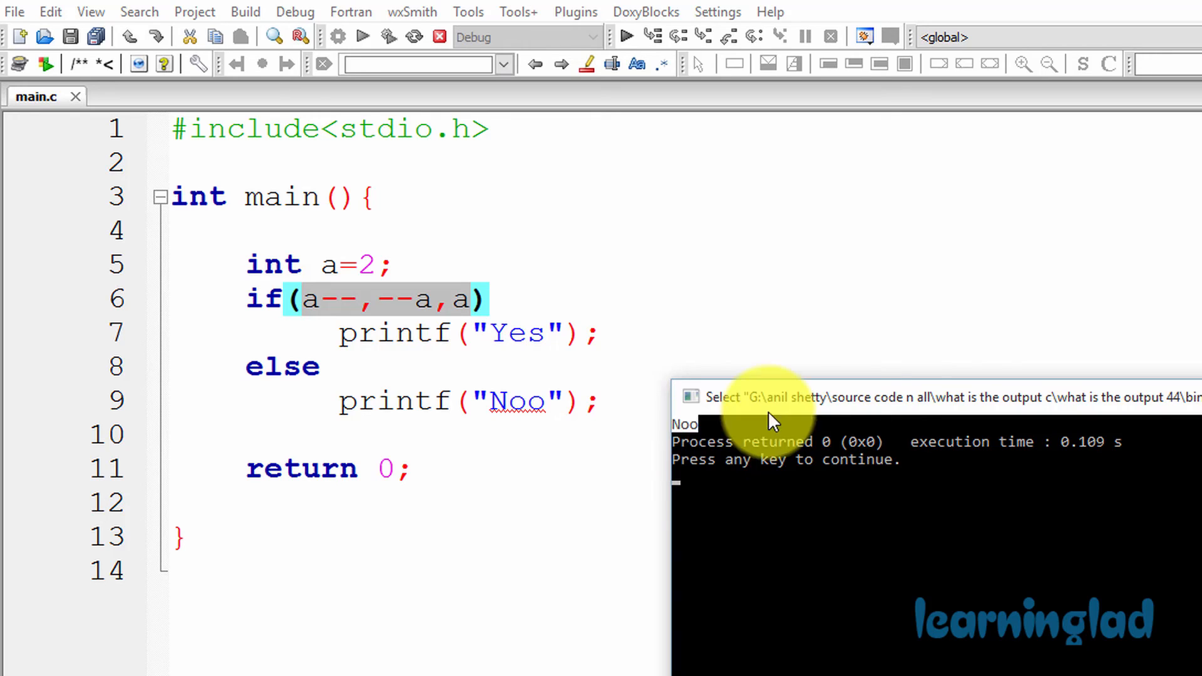